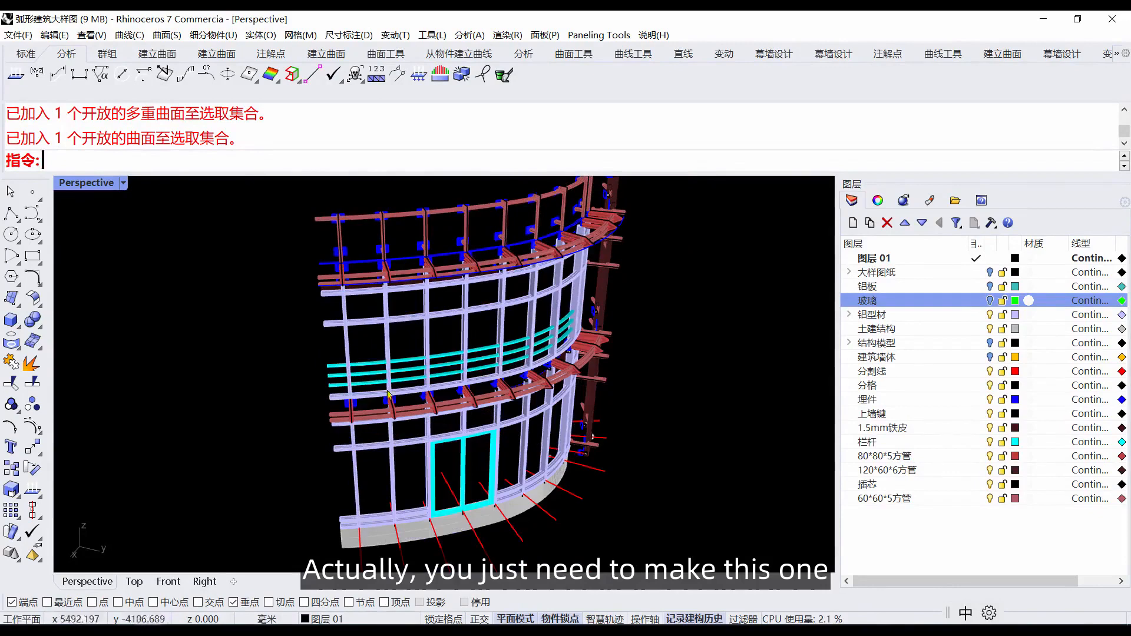
{"action": "mouse_move", "coordinate": [396, 333]}
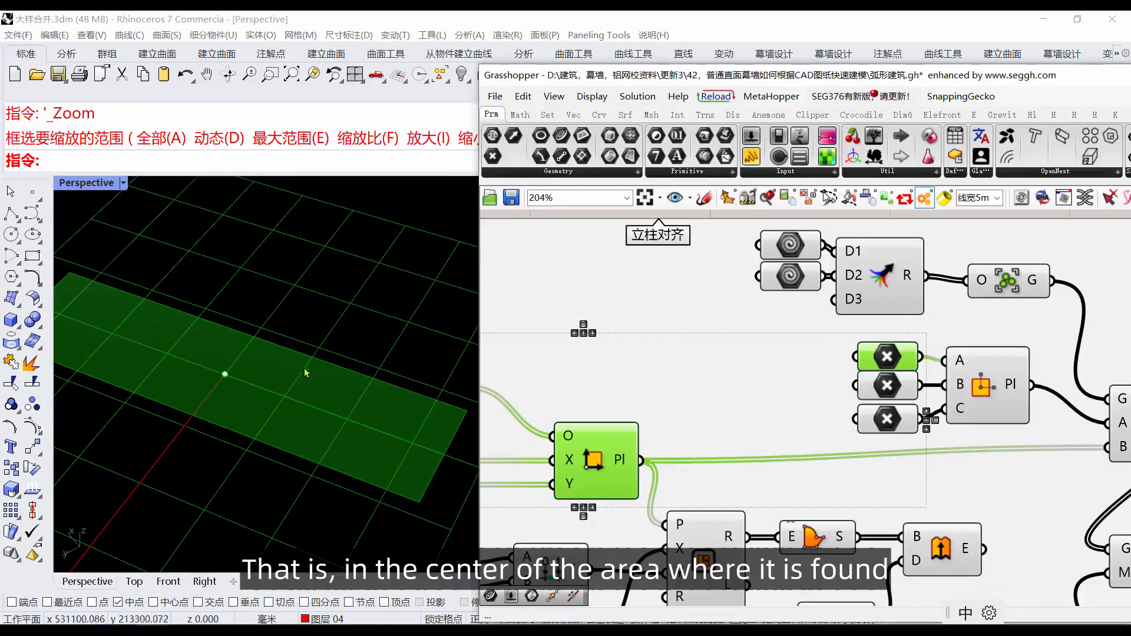
{"action": "mouse_move", "coordinate": [465, 391]}
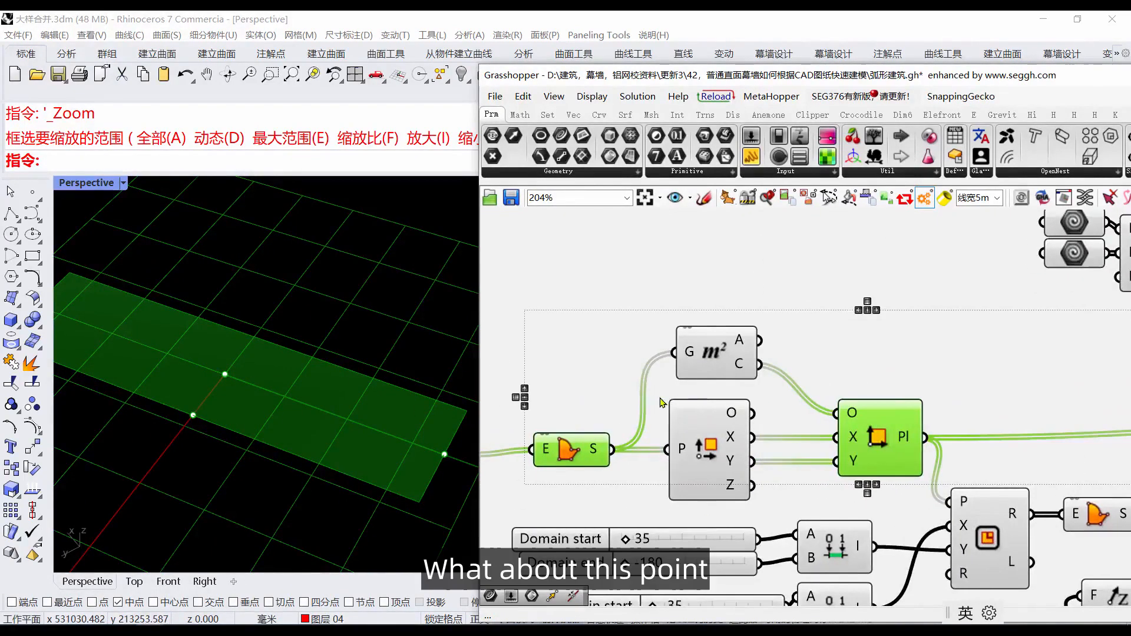
Pan the Grasshopper canvas to review the plane components beside the rectangular panel.
{"action": "scroll", "scroll_direction": "down", "scroll_amount": 3}
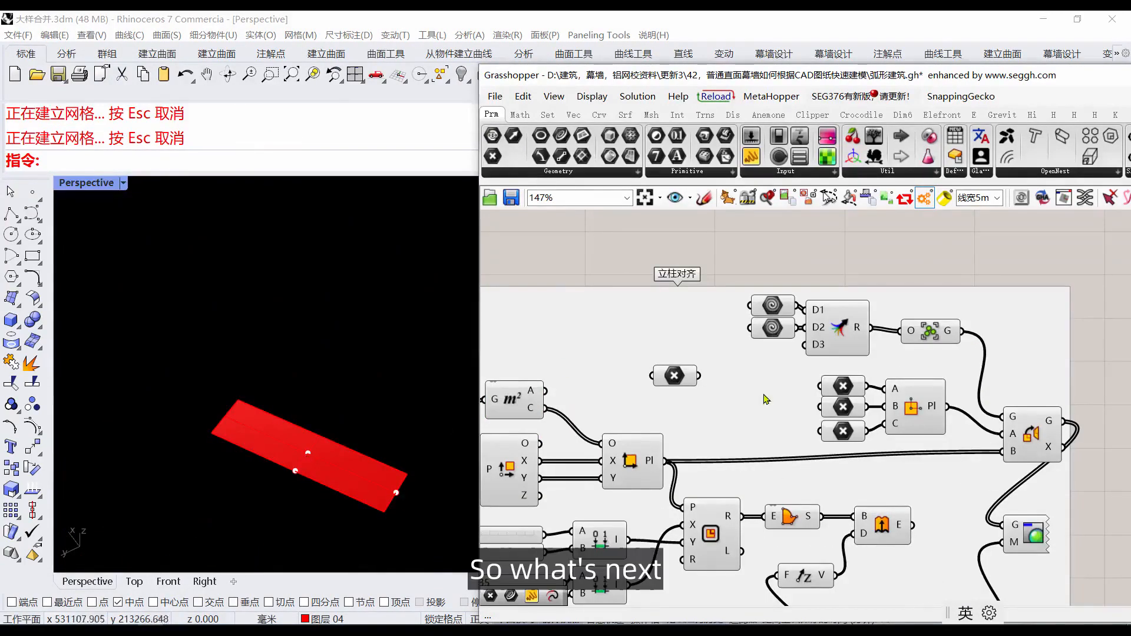
Bake the Group component's output into Rhino, accepting the default attributes.
{"action": "right_click", "coordinate": [931, 330]}
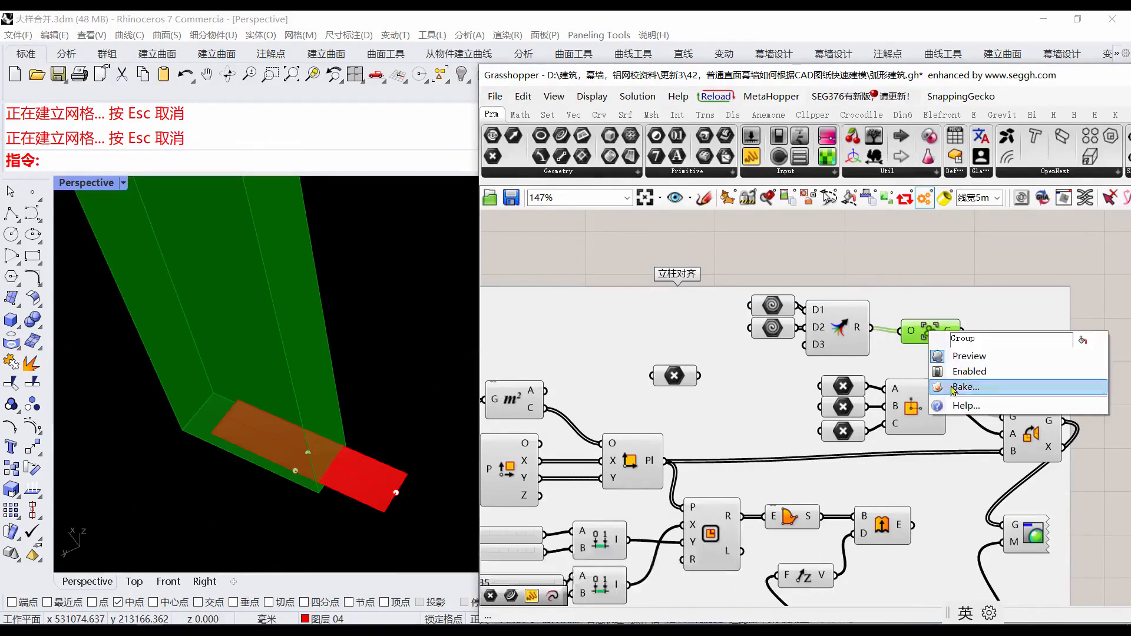
{"action": "left_click", "coordinate": [967, 386]}
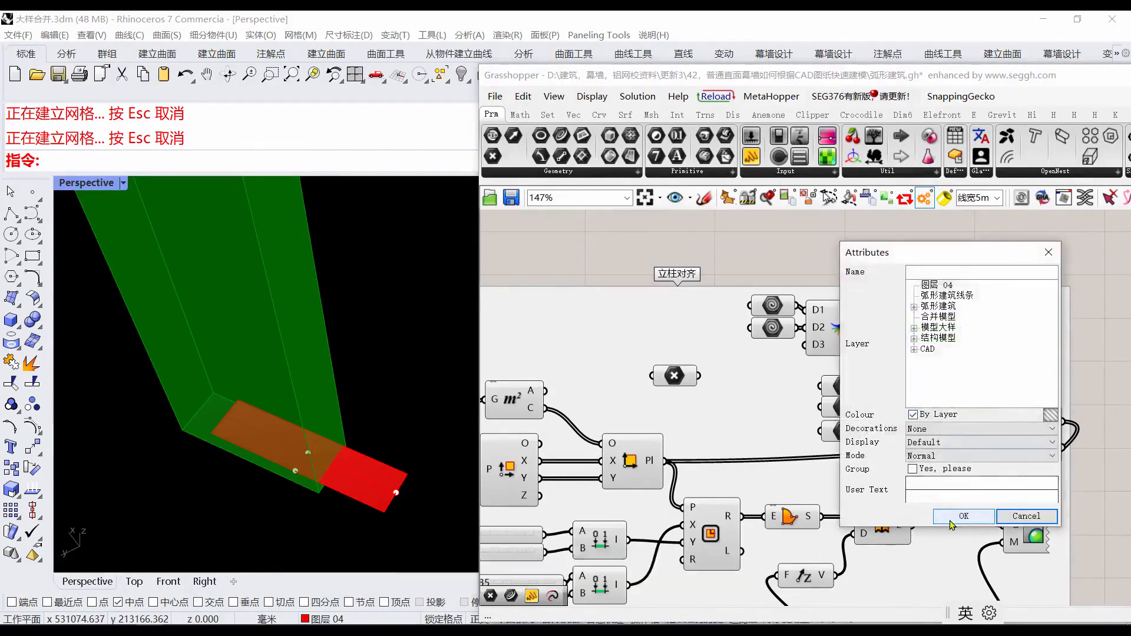
{"action": "left_click", "coordinate": [962, 516]}
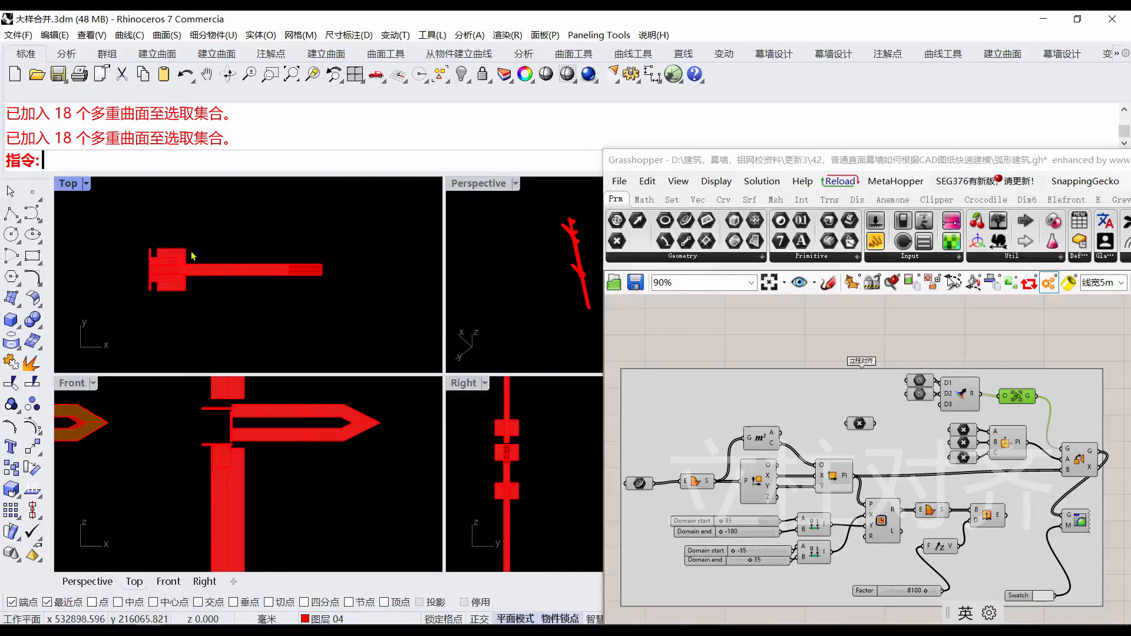
{"action": "mouse_move", "coordinate": [255, 426]}
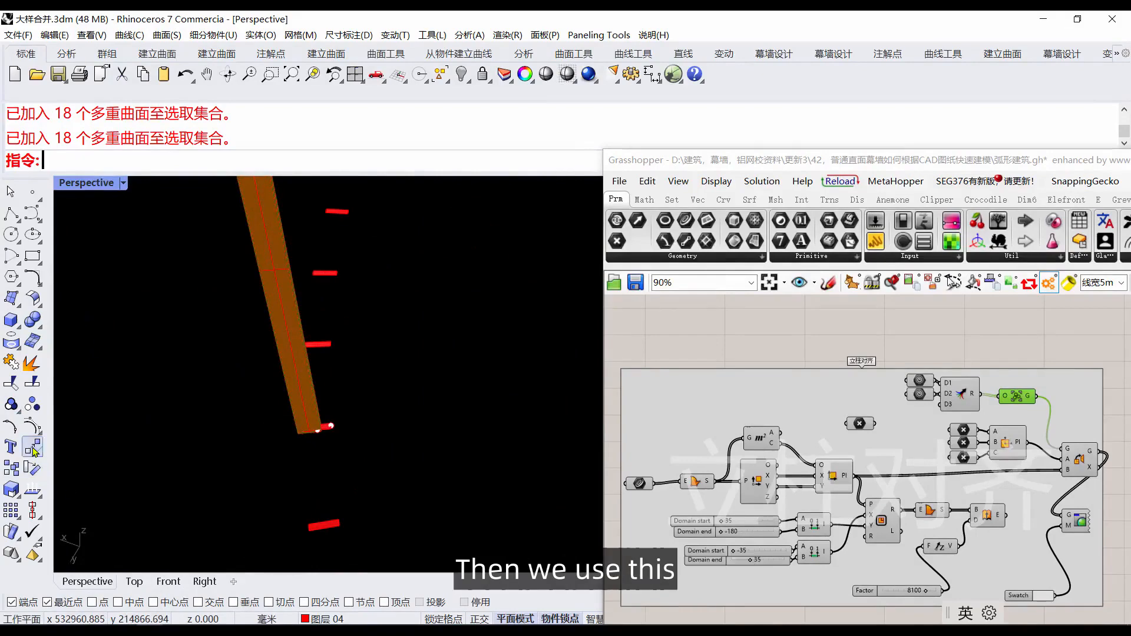
Place a copy of the baked column assembly at the next point along the arc.
{"action": "left_click", "coordinate": [33, 448]}
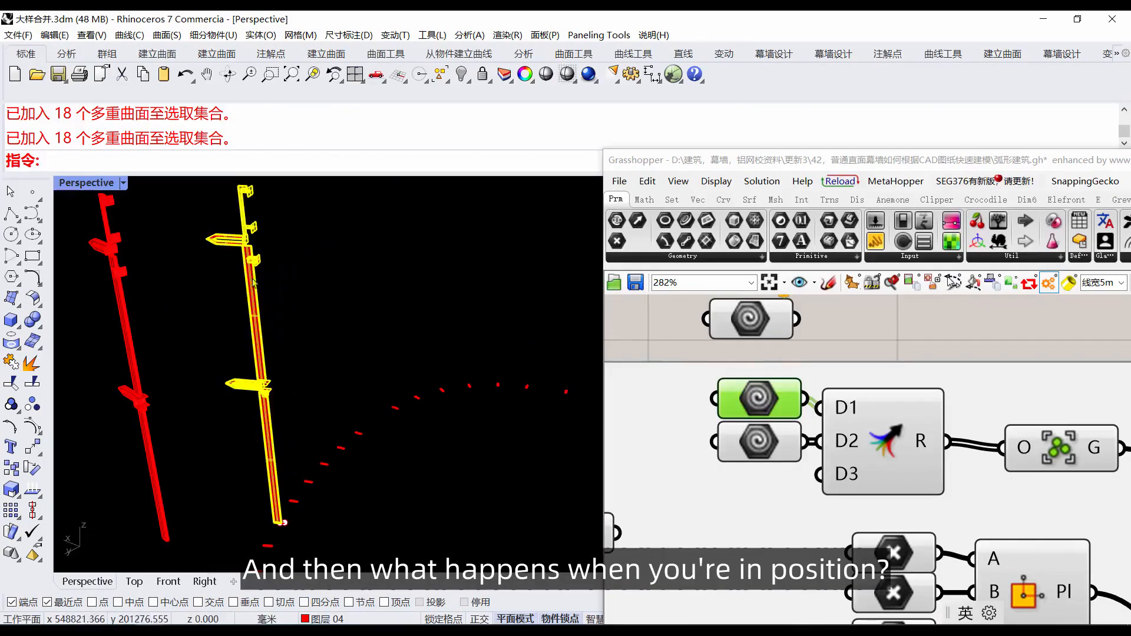
{"action": "mouse_move", "coordinate": [33, 404]}
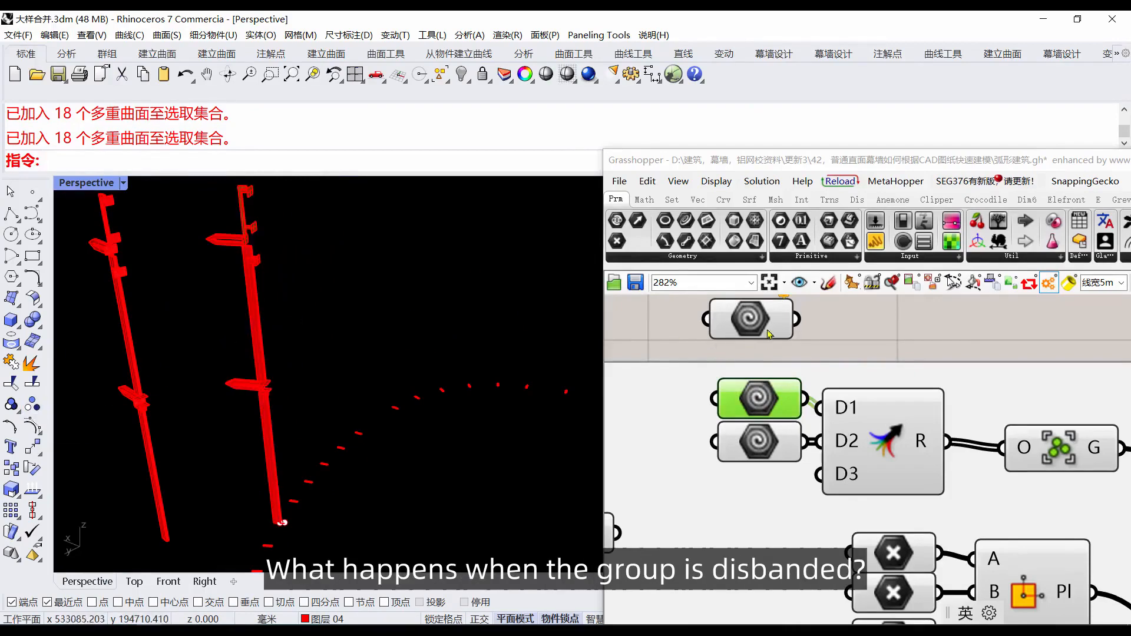
Add a Brep parameter for the column polysurfaces and wire it to the Plane 3Pt input.
{"action": "right_click", "coordinate": [751, 319]}
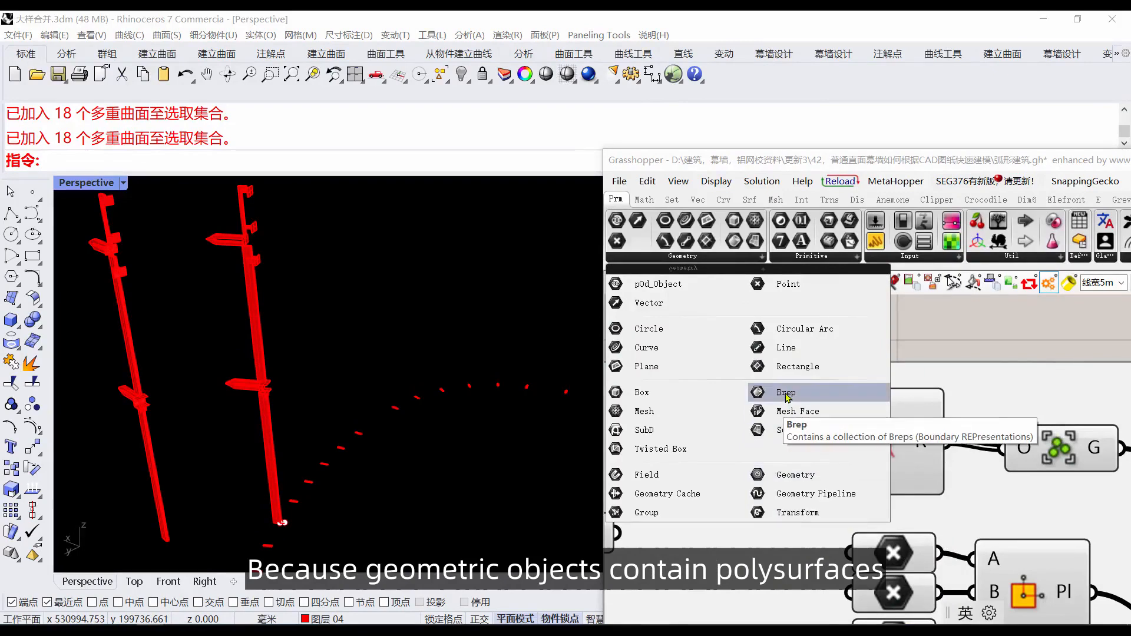
{"action": "left_click", "coordinate": [786, 391]}
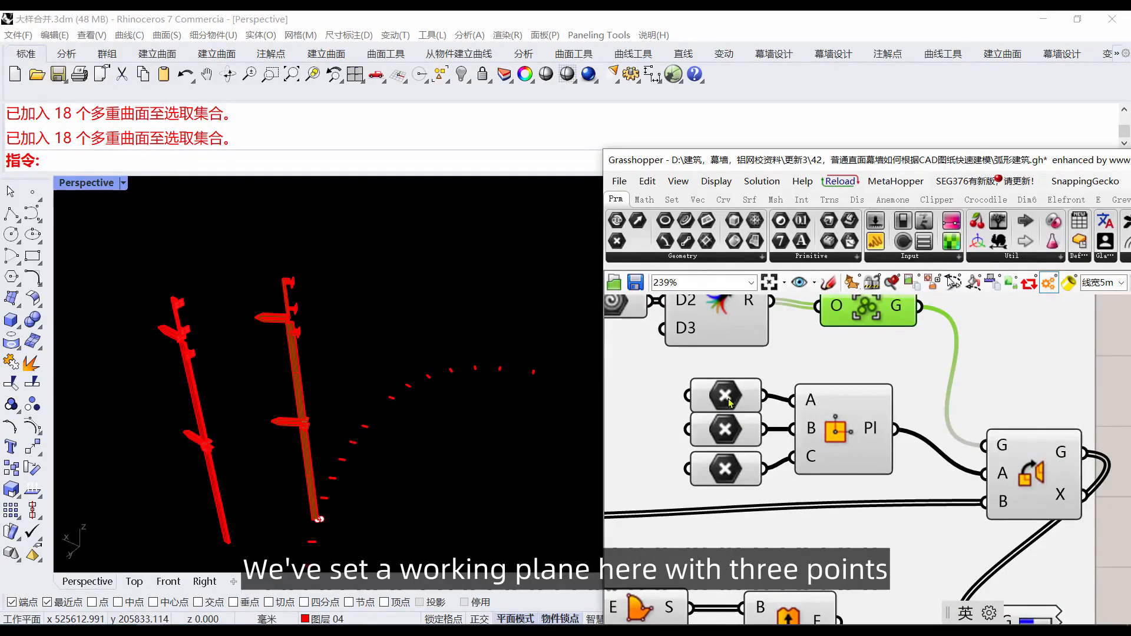
{"action": "left_click", "coordinate": [841, 427]}
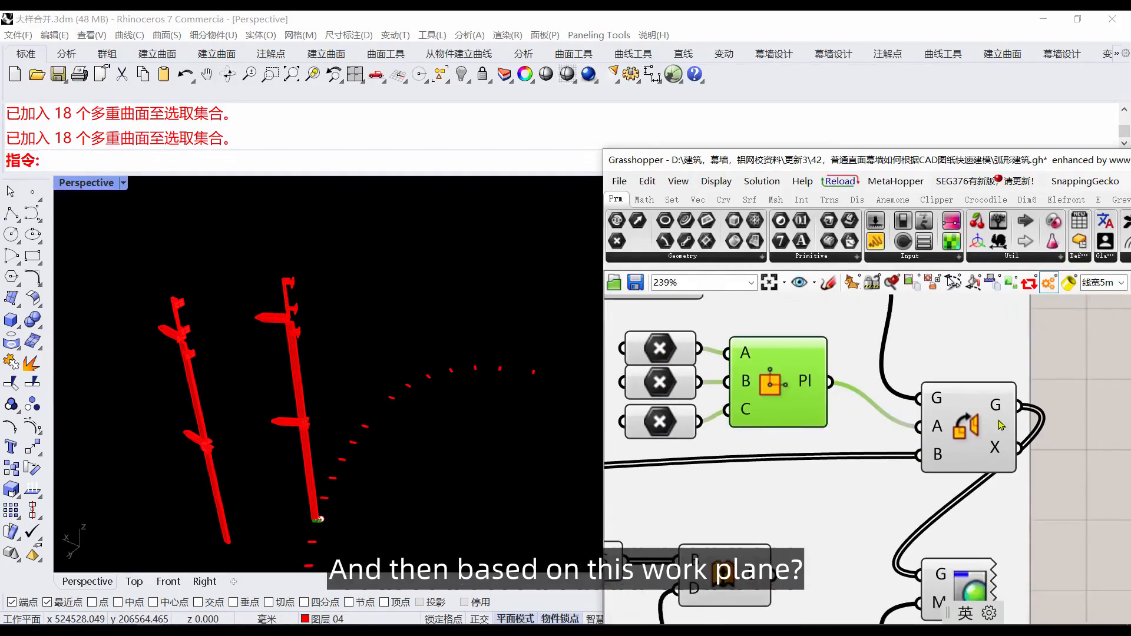
{"action": "scroll", "scroll_direction": "down", "scroll_amount": 3}
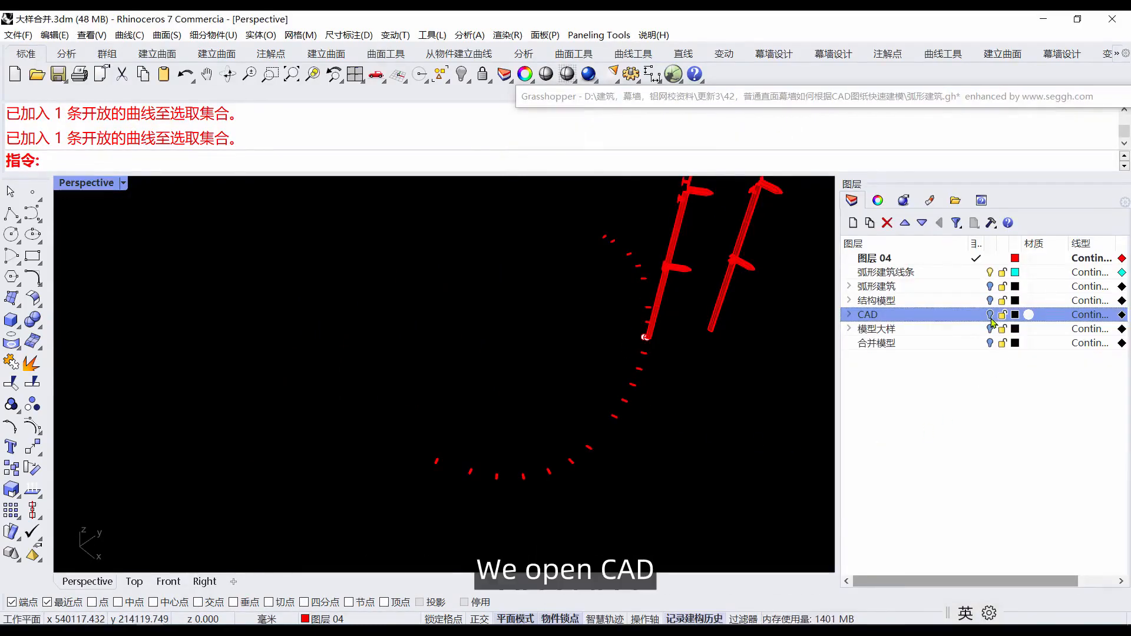
Show the CAD layer, isolate the wall edge lines and start a polyline on the outline.
{"action": "left_click", "coordinate": [989, 315]}
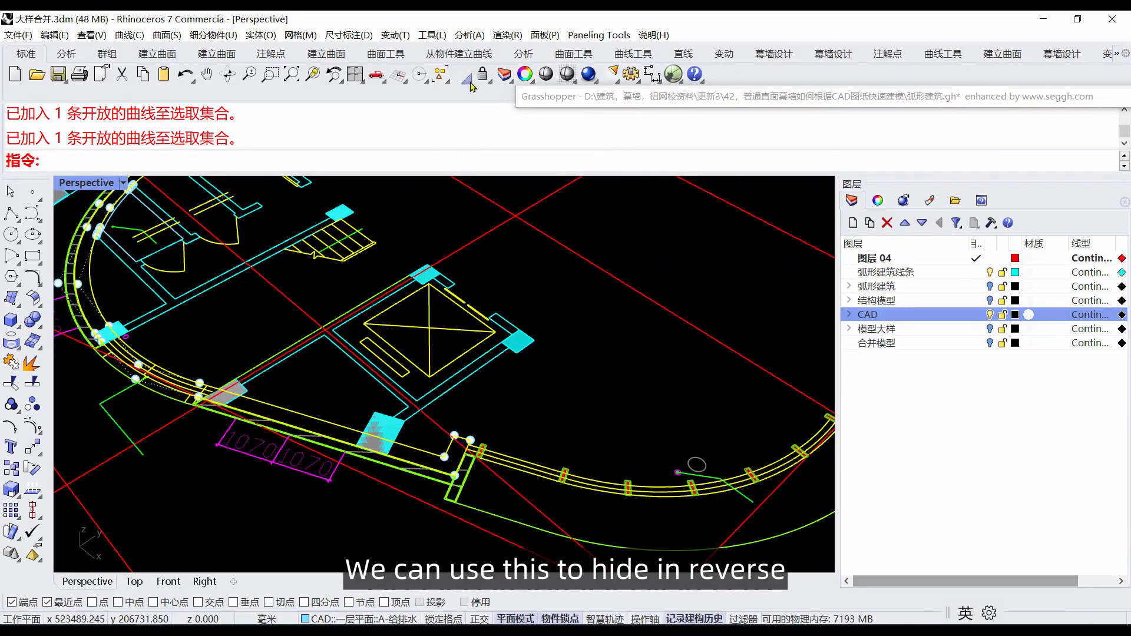
{"action": "left_click", "coordinate": [461, 74]}
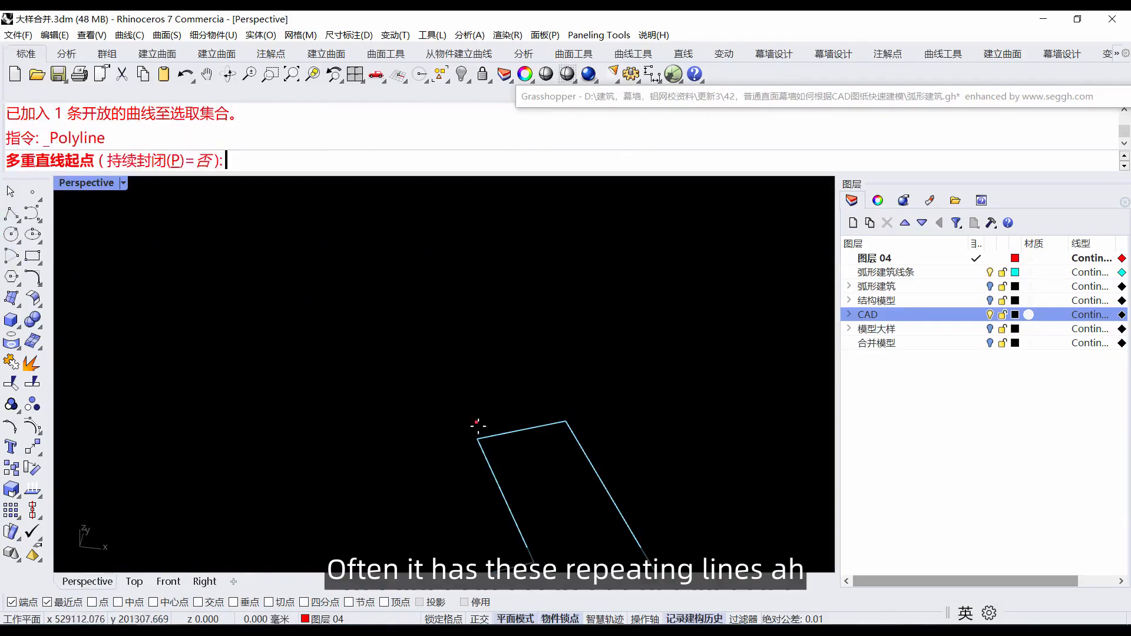
{"action": "left_click", "coordinate": [530, 429]}
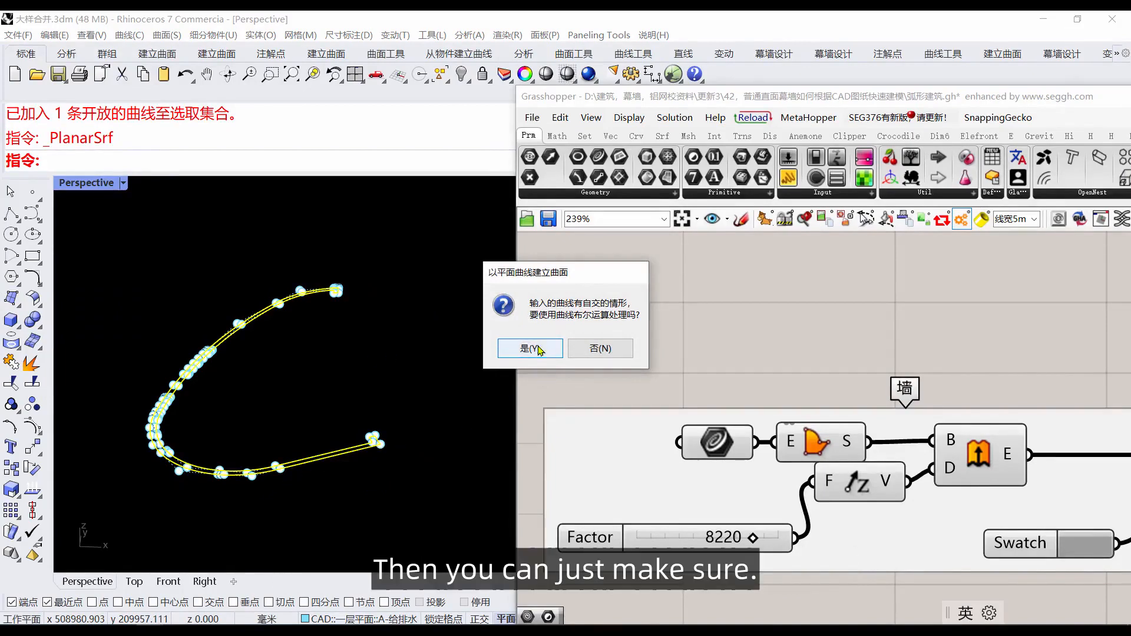
Build a planar surface from the outline, delete it despite the history warning, keeping its duplicated border.
{"action": "left_click", "coordinate": [529, 348]}
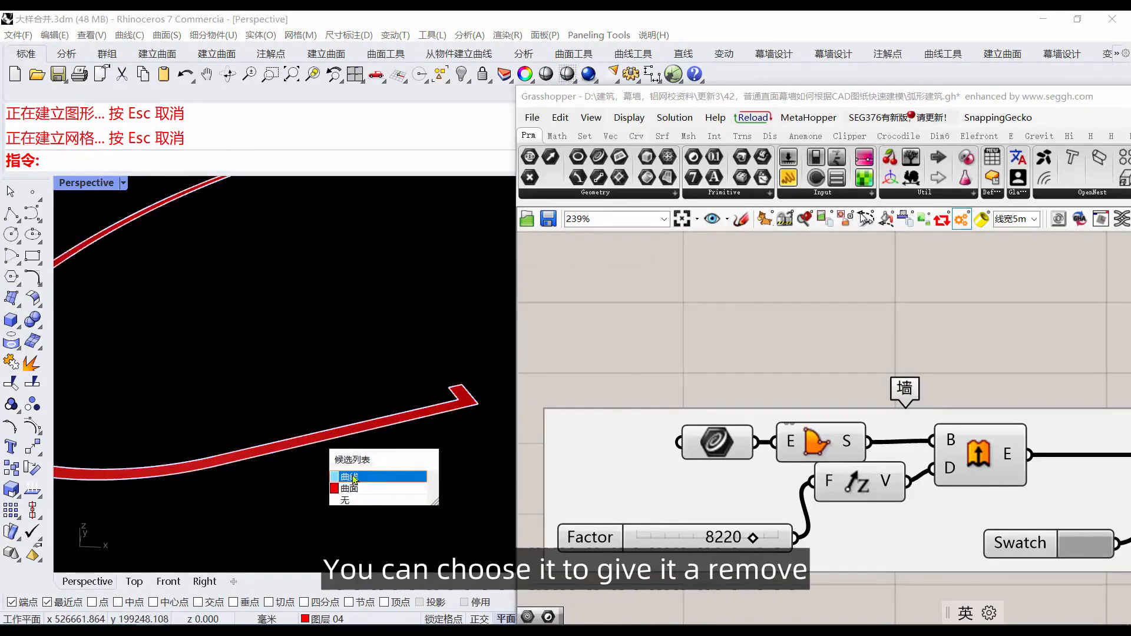
{"action": "left_click", "coordinate": [348, 477]}
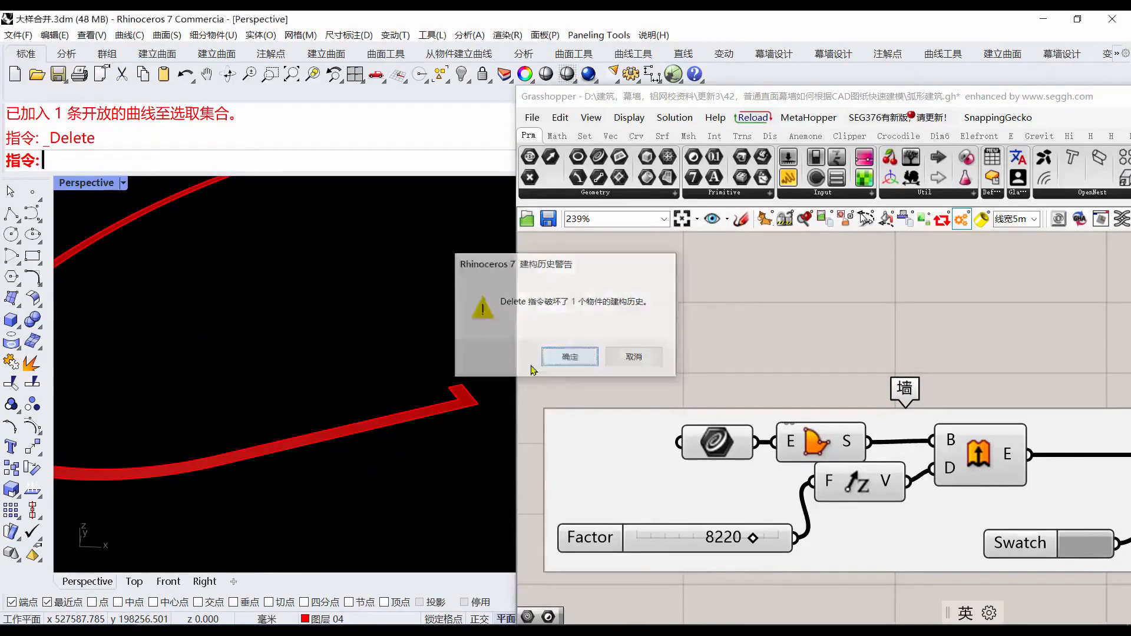
{"action": "left_click", "coordinate": [569, 356]}
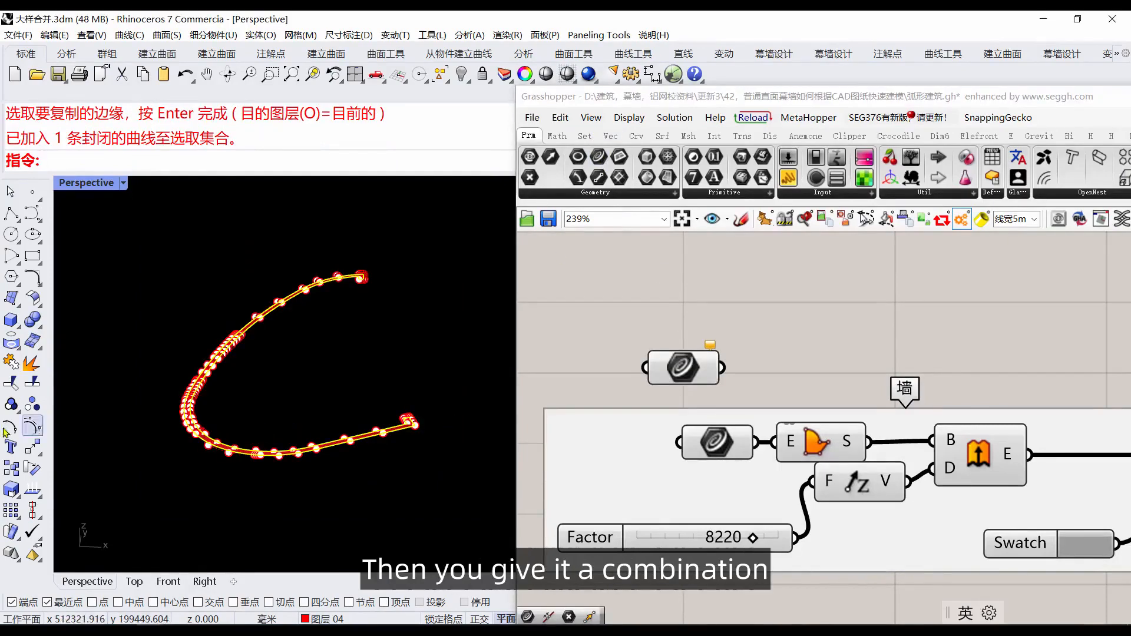
Add a new glass layer named 玻璃 and start a second layer for aluminum.
{"action": "right_click", "coordinate": [683, 368]}
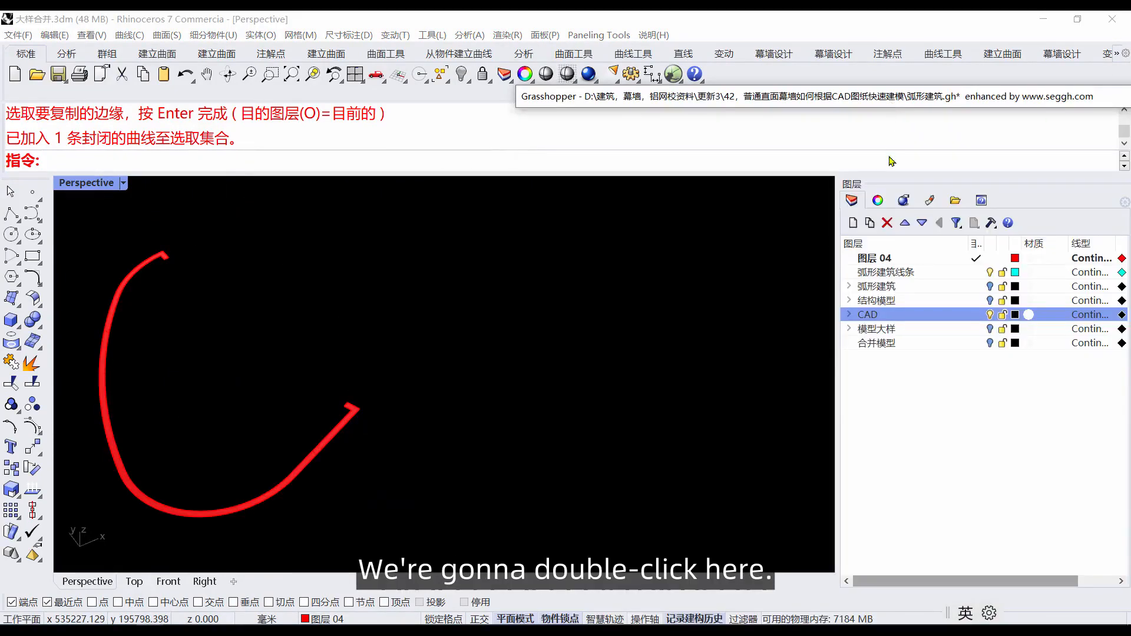
{"action": "left_click", "coordinate": [853, 223]}
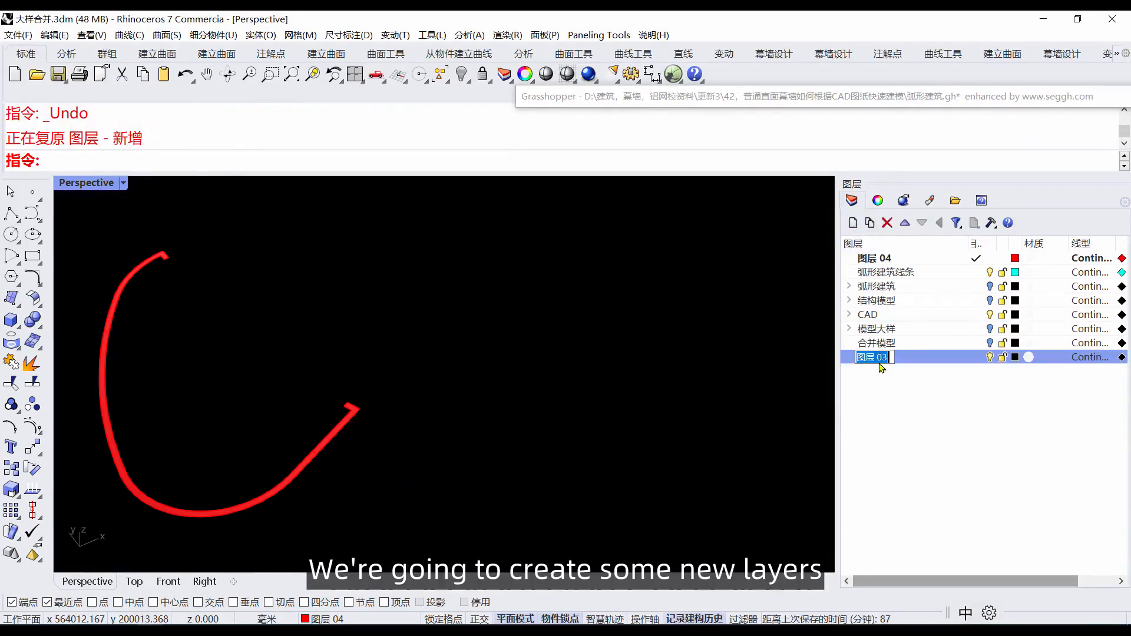
{"action": "type", "text": "b"}
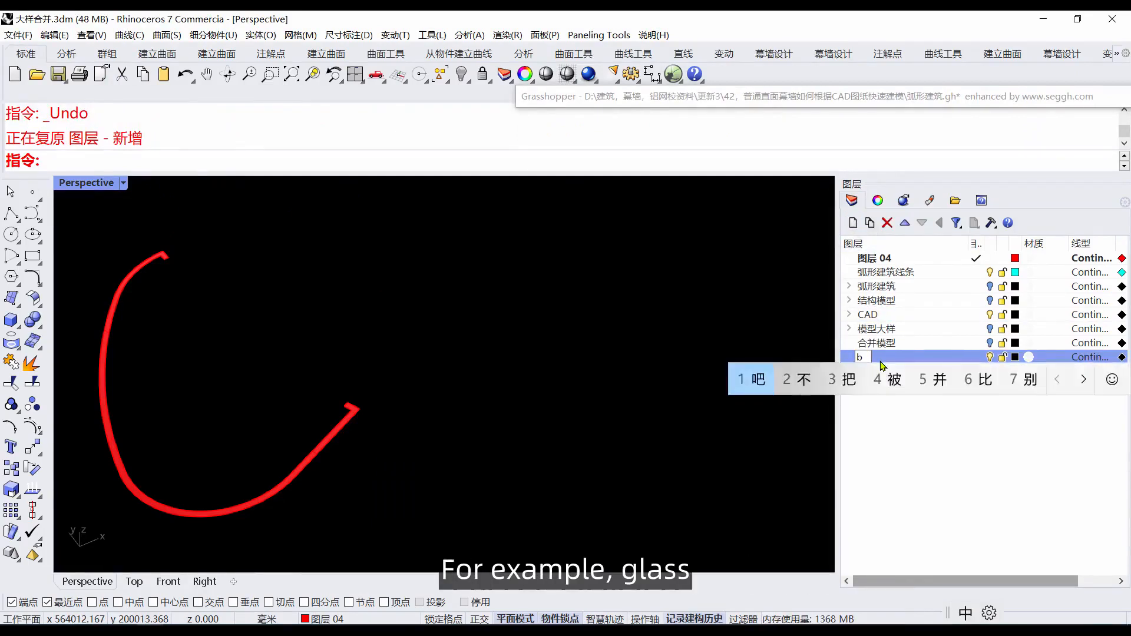
{"action": "type", "text": "o"}
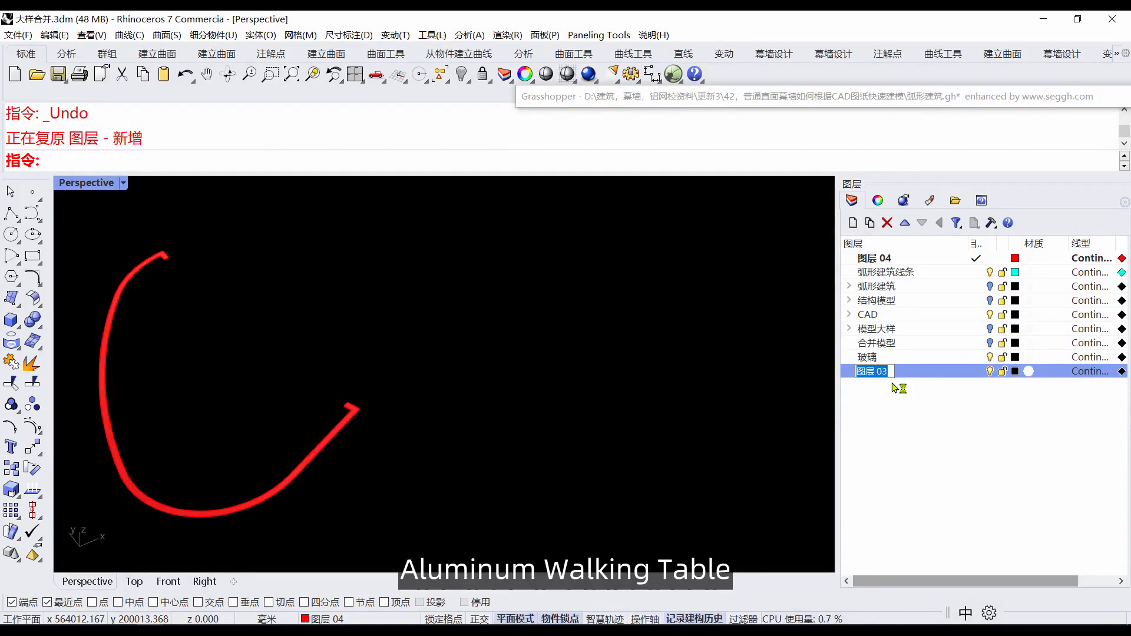
{"action": "type", "text": "lüx"}
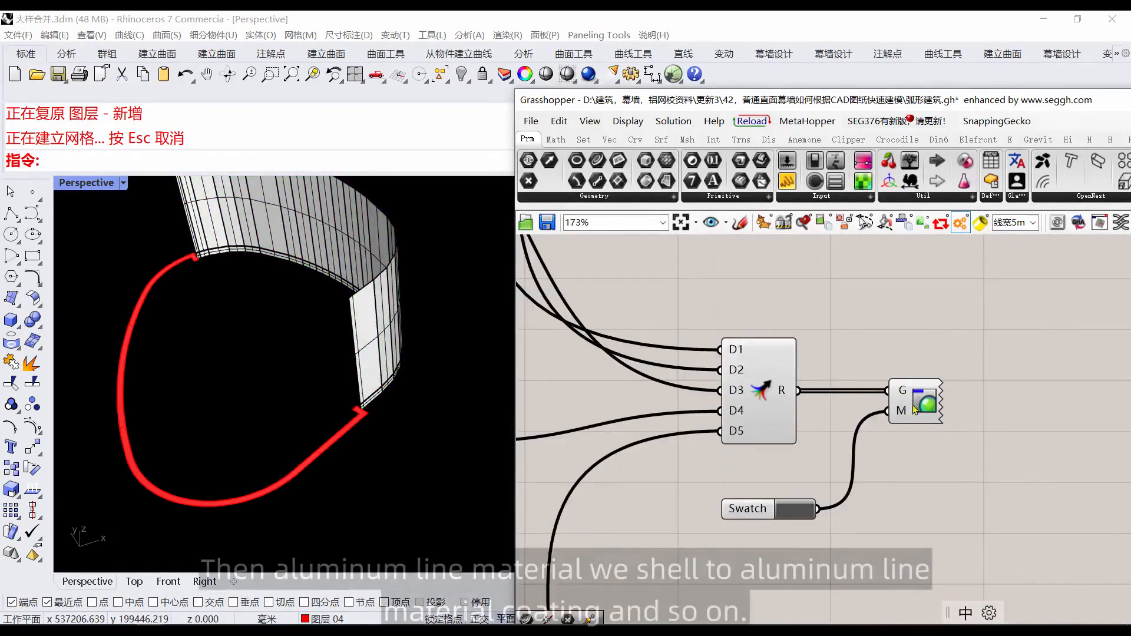
Rename the aluminum-profile layer 铝型材 and set its colour to green.
{"action": "double_click", "coordinate": [914, 402]}
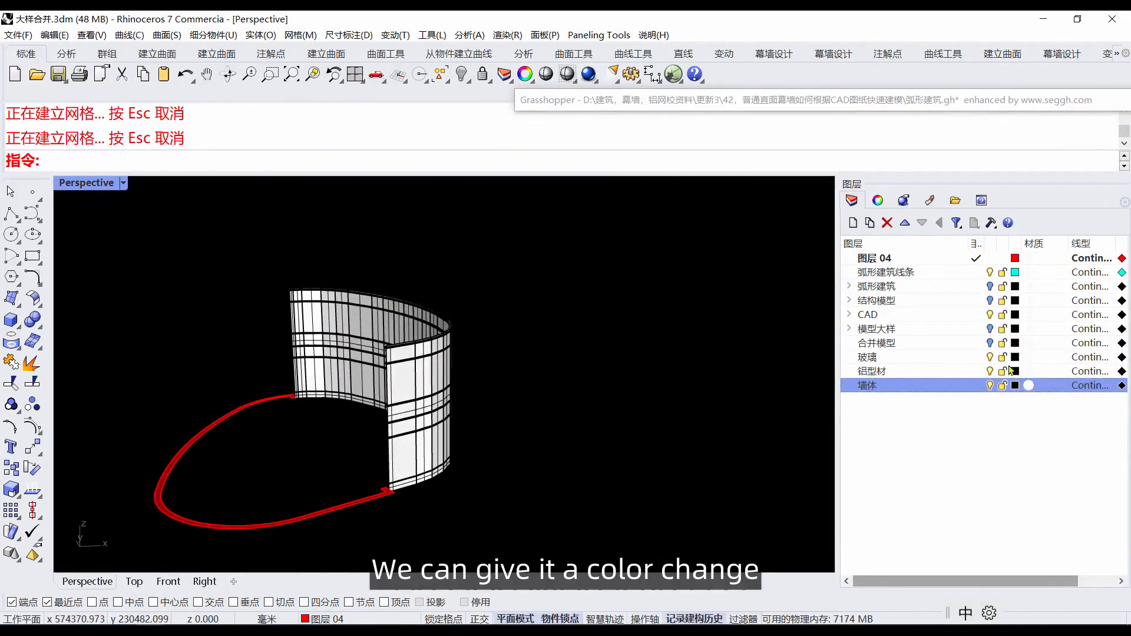
{"action": "left_click", "coordinate": [1014, 356]}
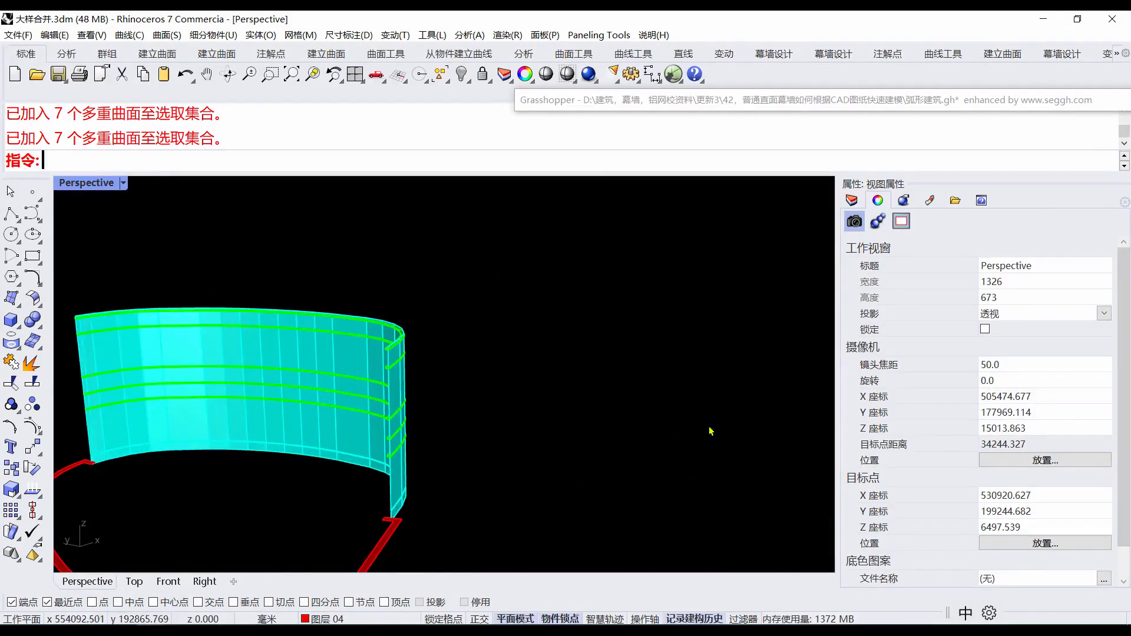
{"action": "left_click", "coordinate": [852, 201]}
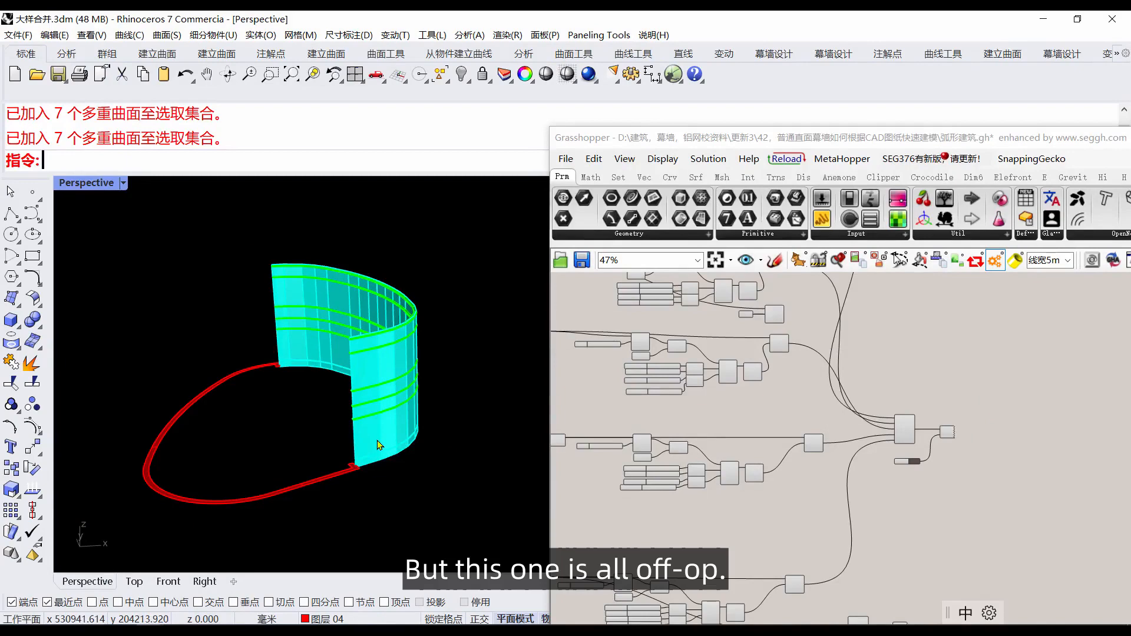
{"action": "mouse_move", "coordinate": [388, 434]}
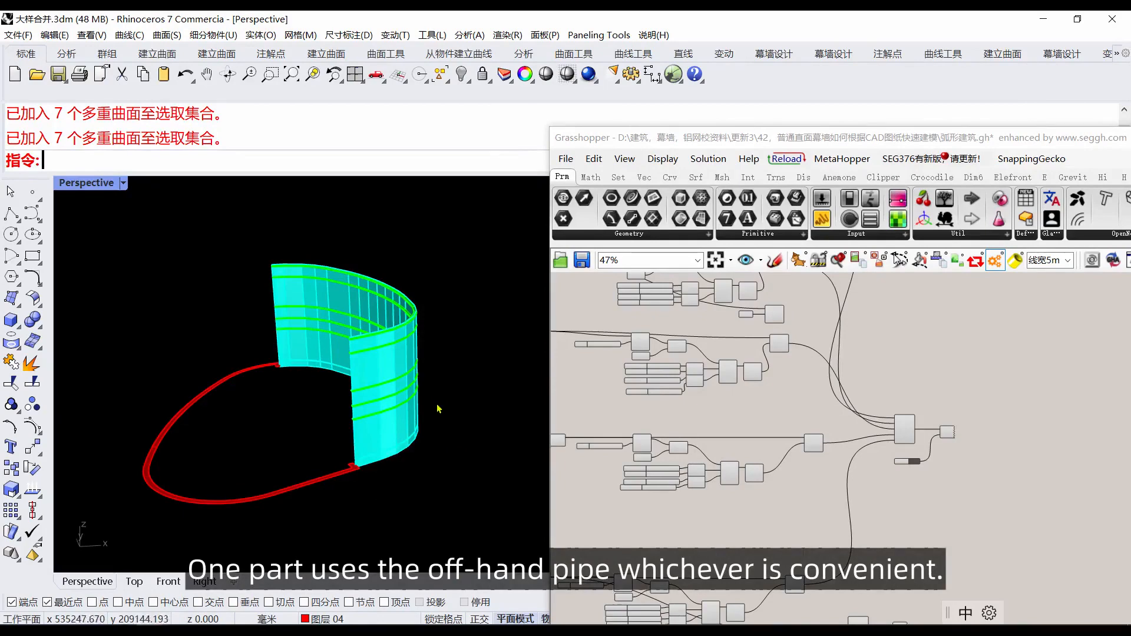
{"action": "mouse_move", "coordinate": [432, 343]}
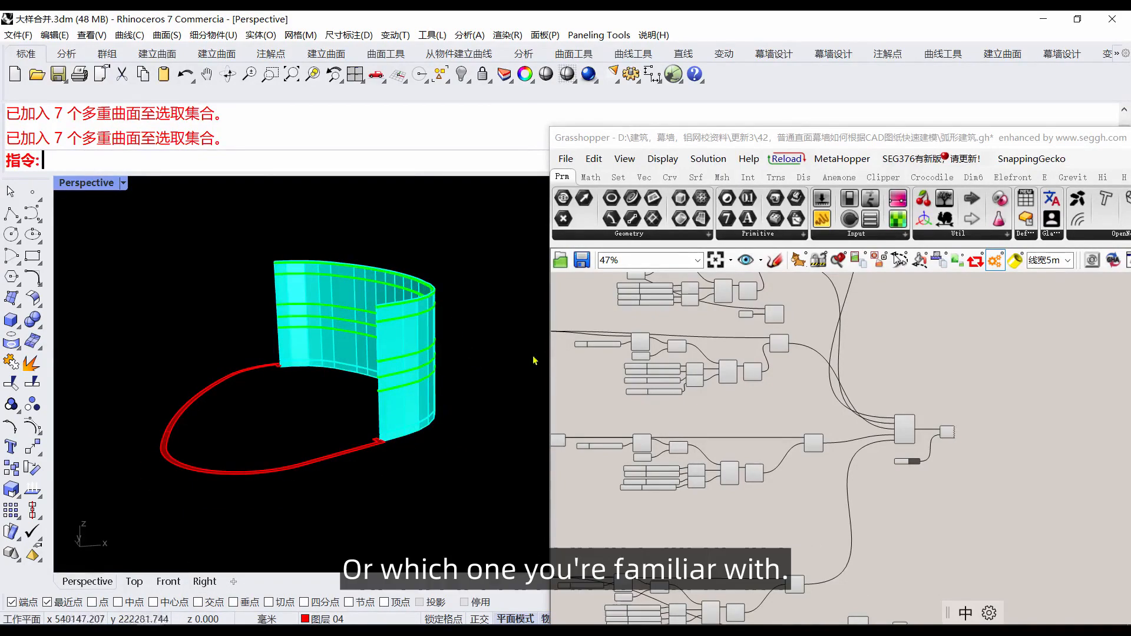
{"action": "mouse_move", "coordinate": [440, 326]}
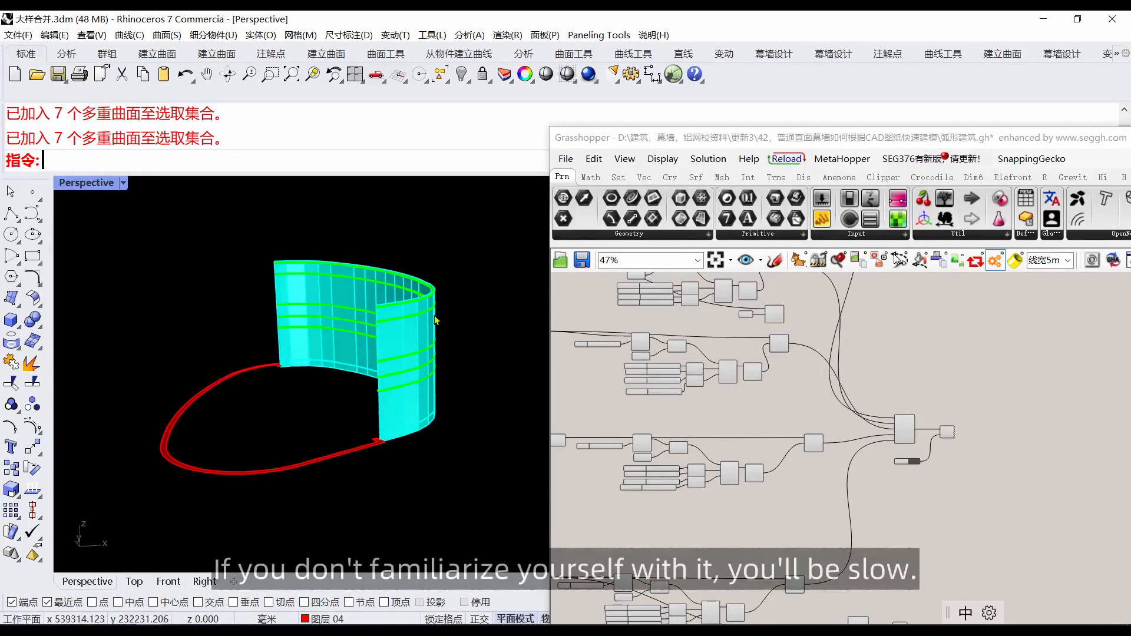
{"action": "mouse_move", "coordinate": [452, 303]}
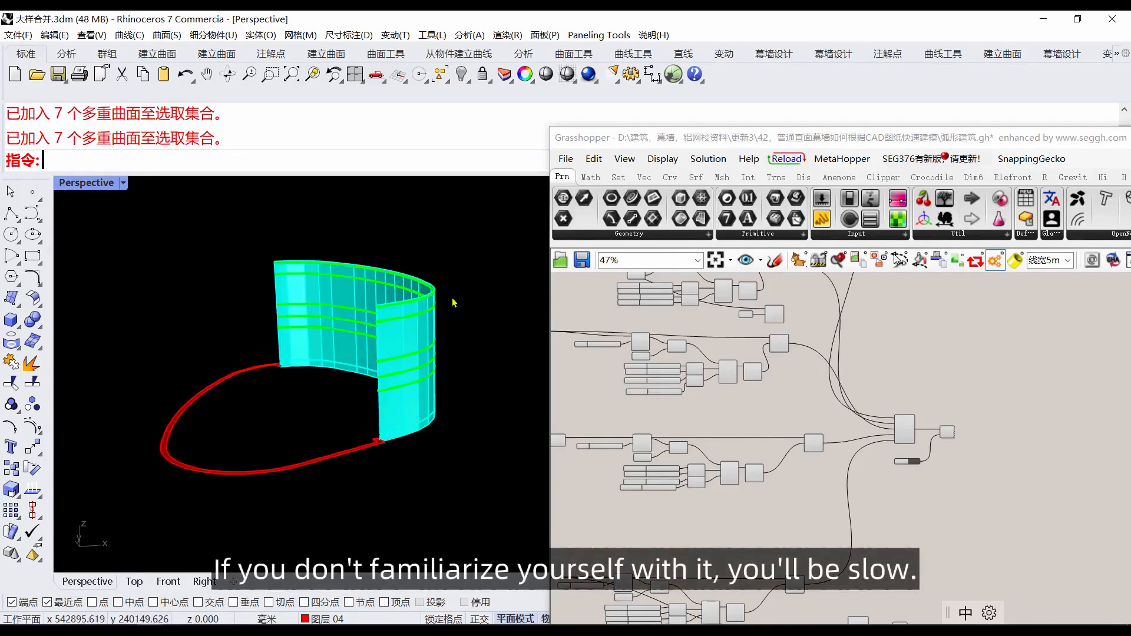